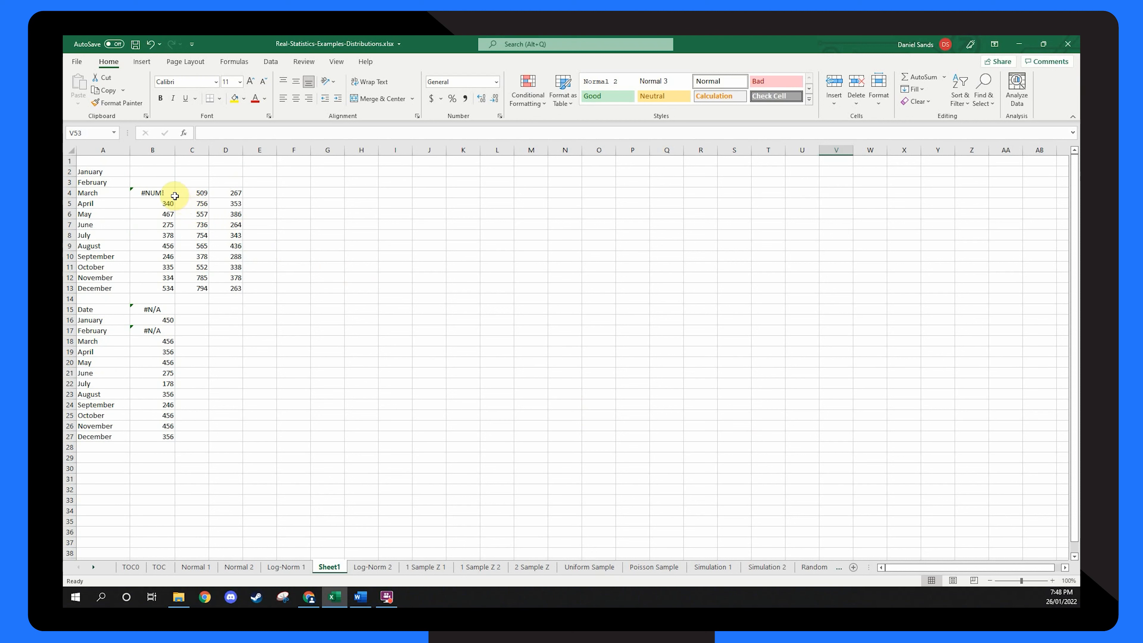
- Enter =C8/0 in cell B8 beside July so it shows the #DIV/0! error
click(153, 193)
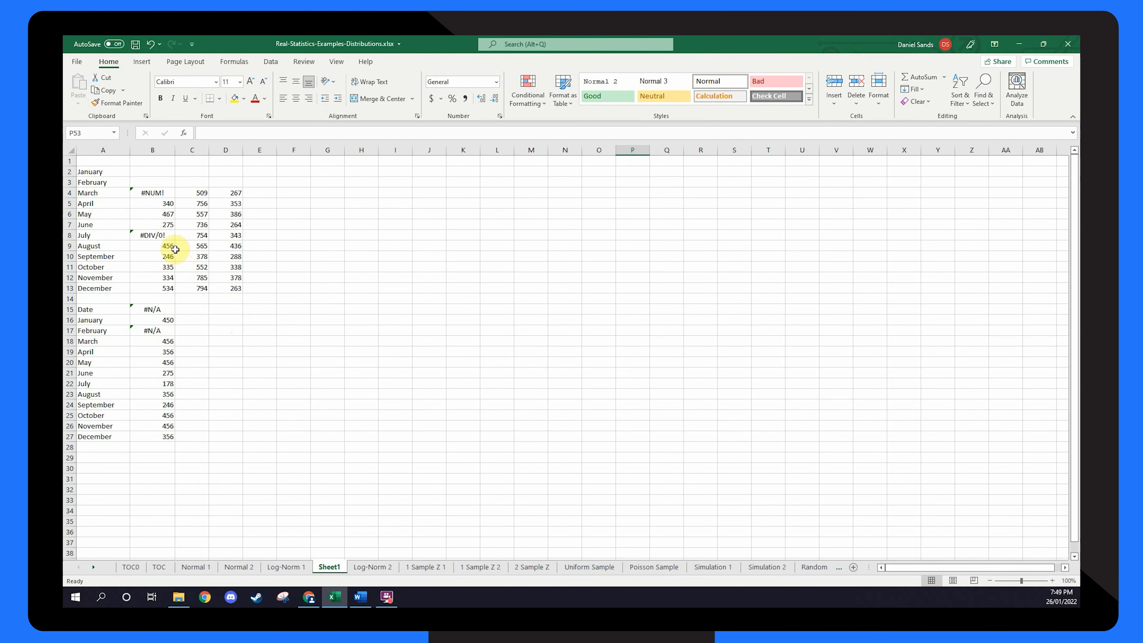
click(152, 235)
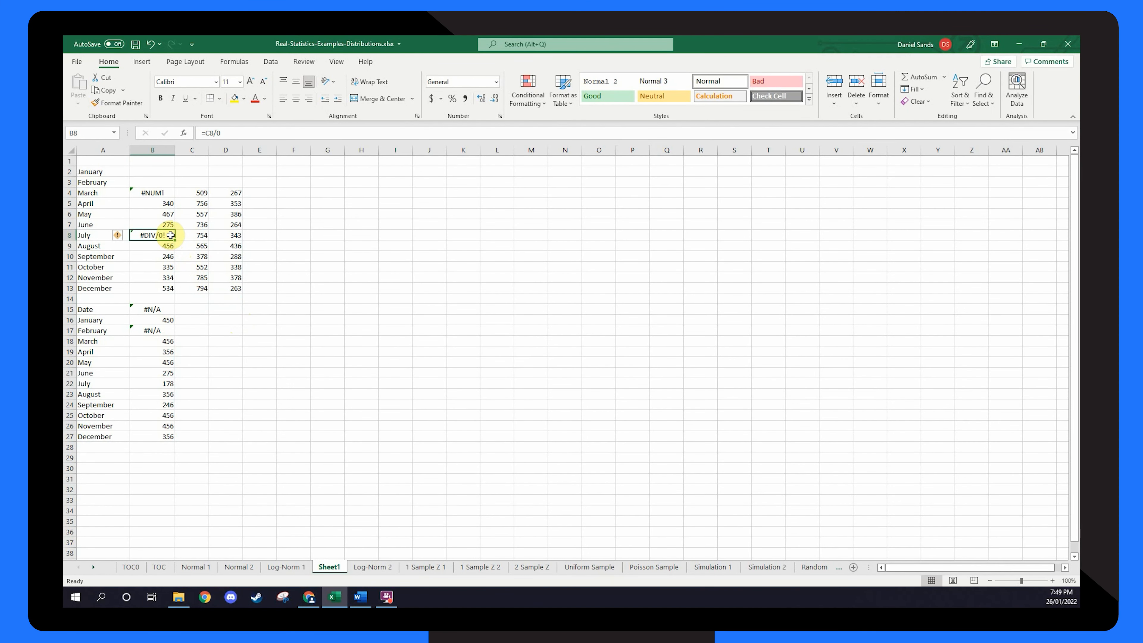